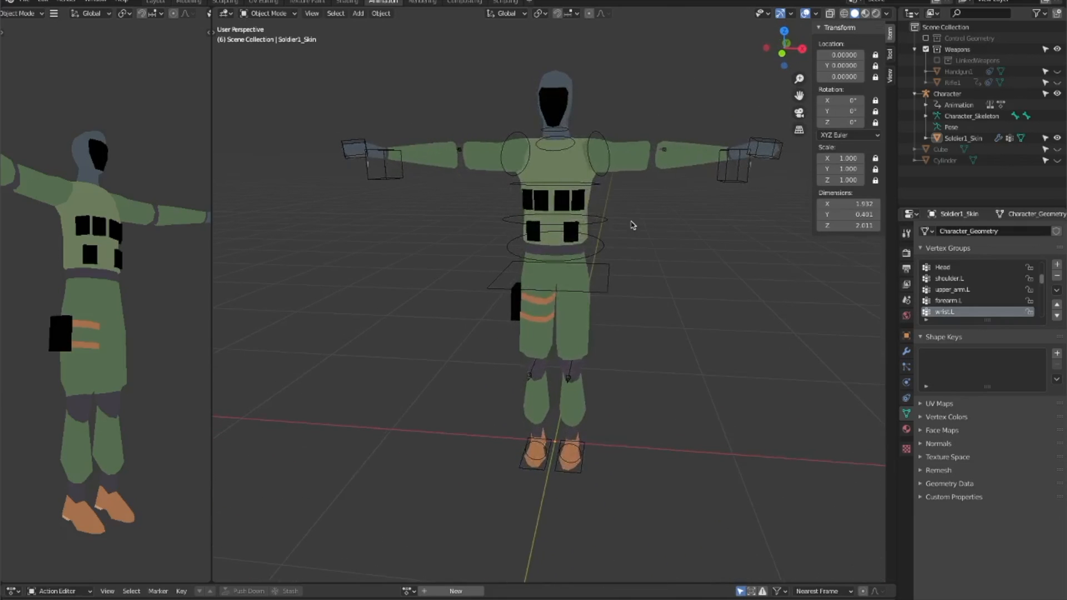
- Toggle the soldier armature into Edit Mode and back to Object Mode, then orbit around it
left_click(272, 13)
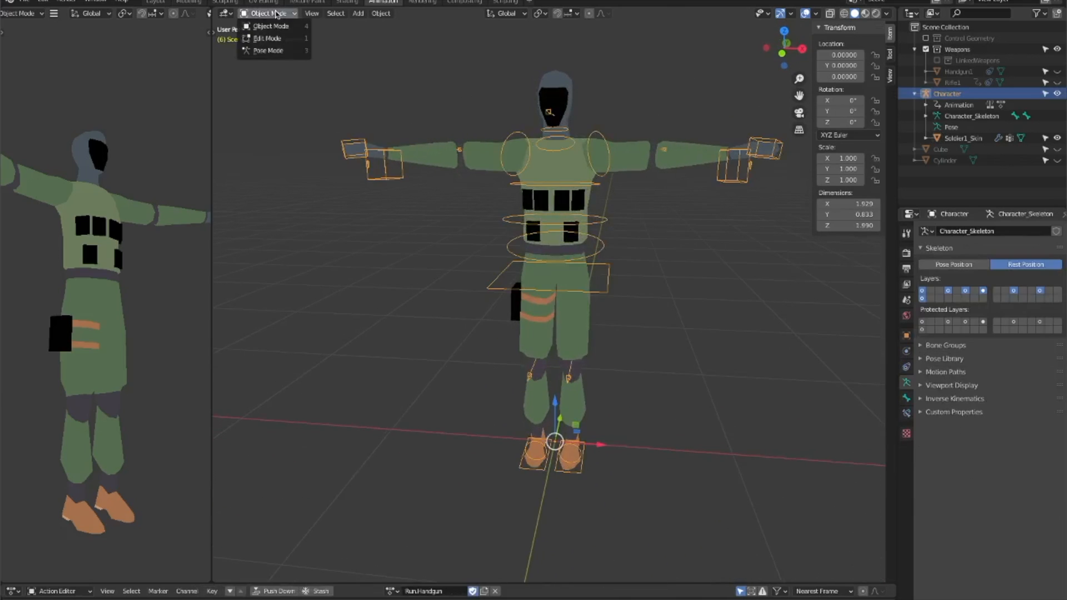
left_click(267, 38)
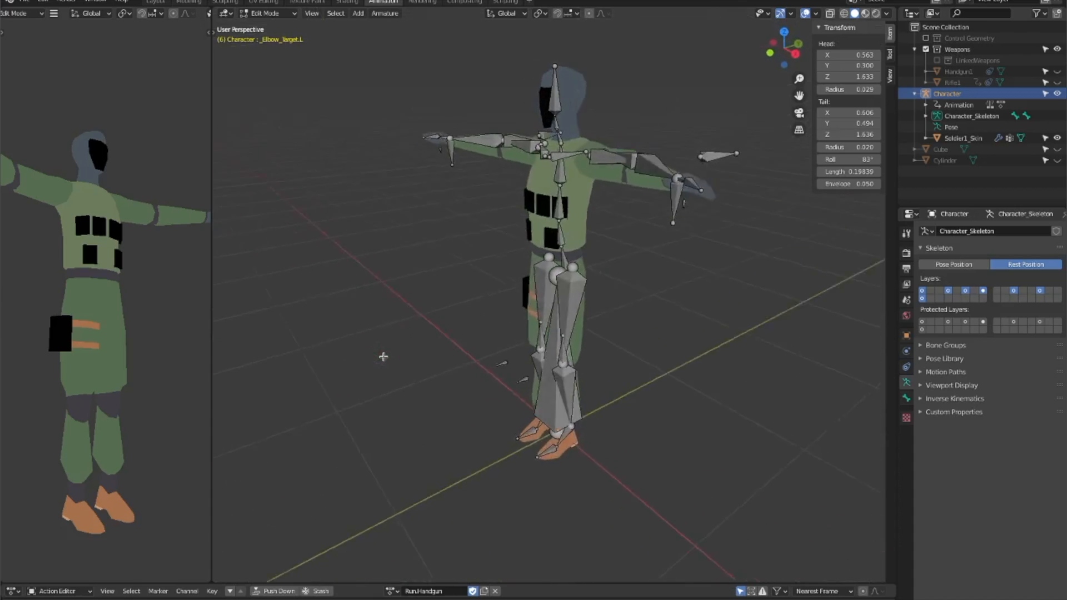
left_click(265, 13)
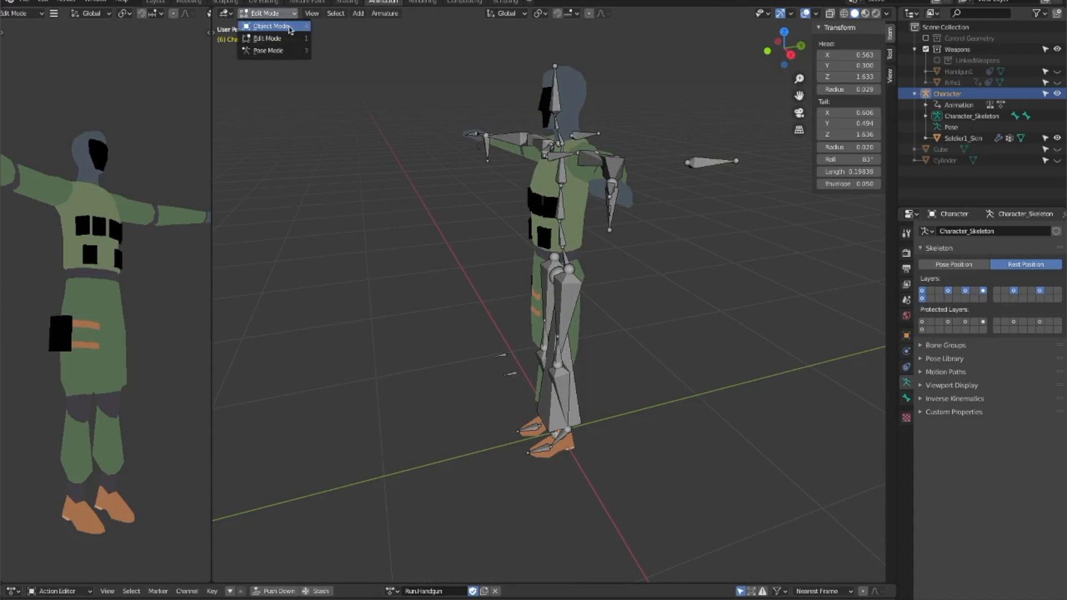
left_click(273, 27)
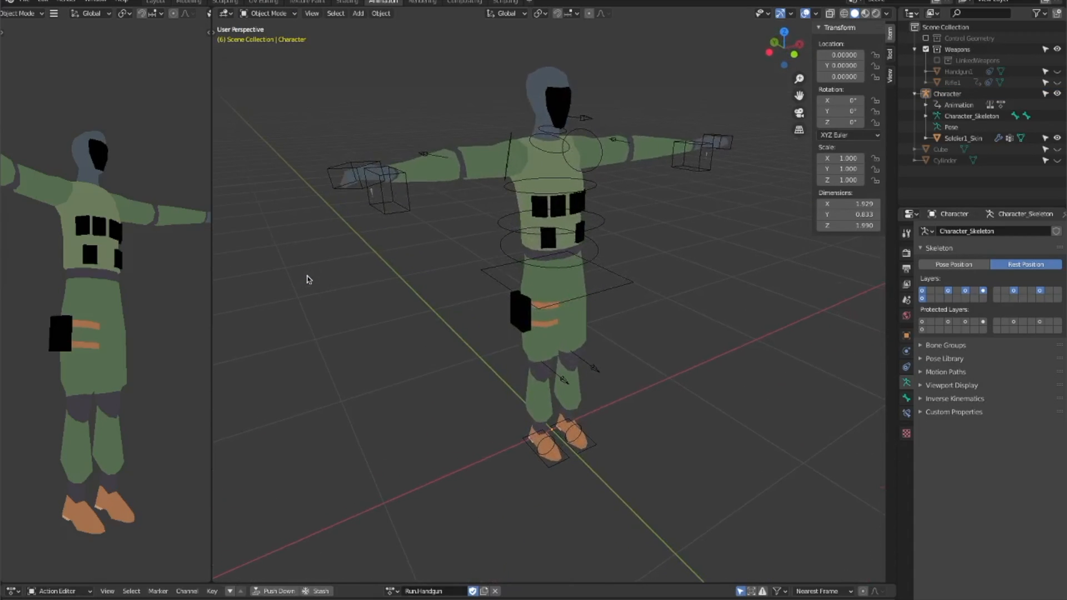
left_click_drag(477, 272, 517, 245)
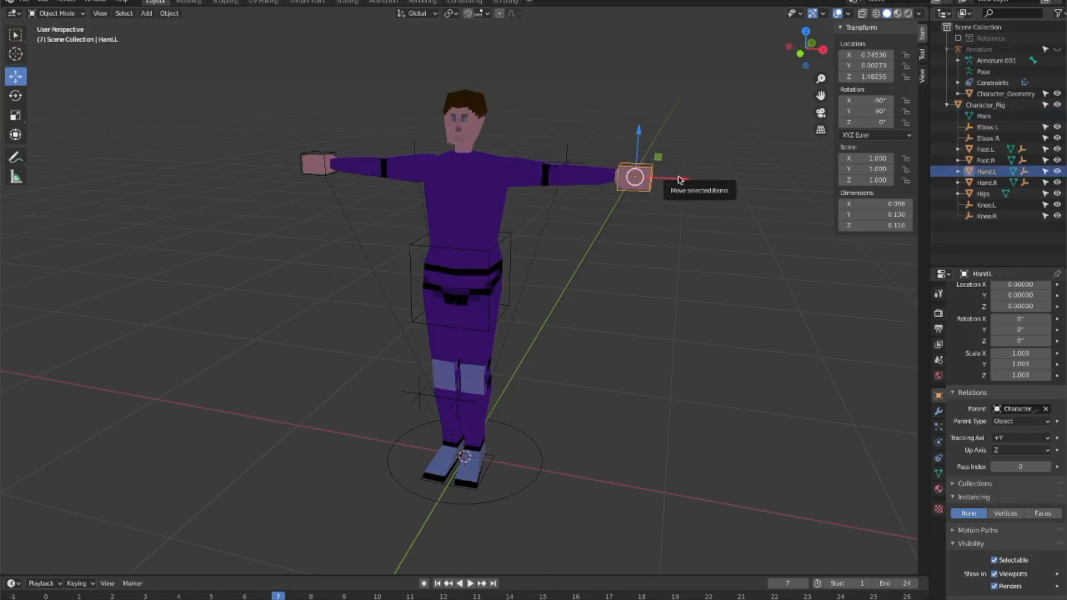
- Select rig controls and put the soldier armature into bone Edit Mode
left_click_drag(635, 177, 629, 176)
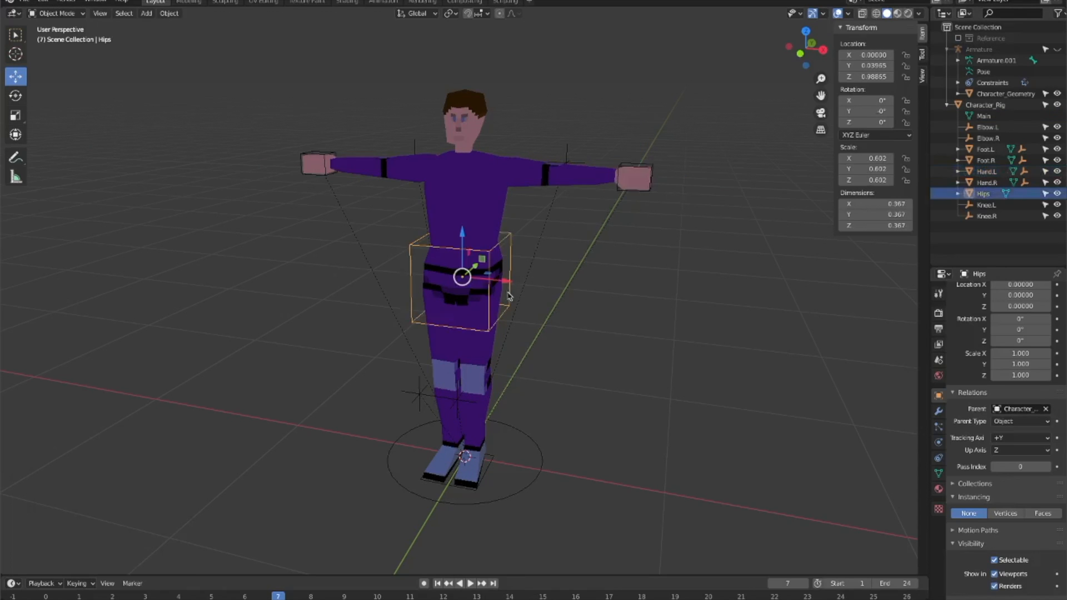
left_click_drag(463, 276, 463, 197)
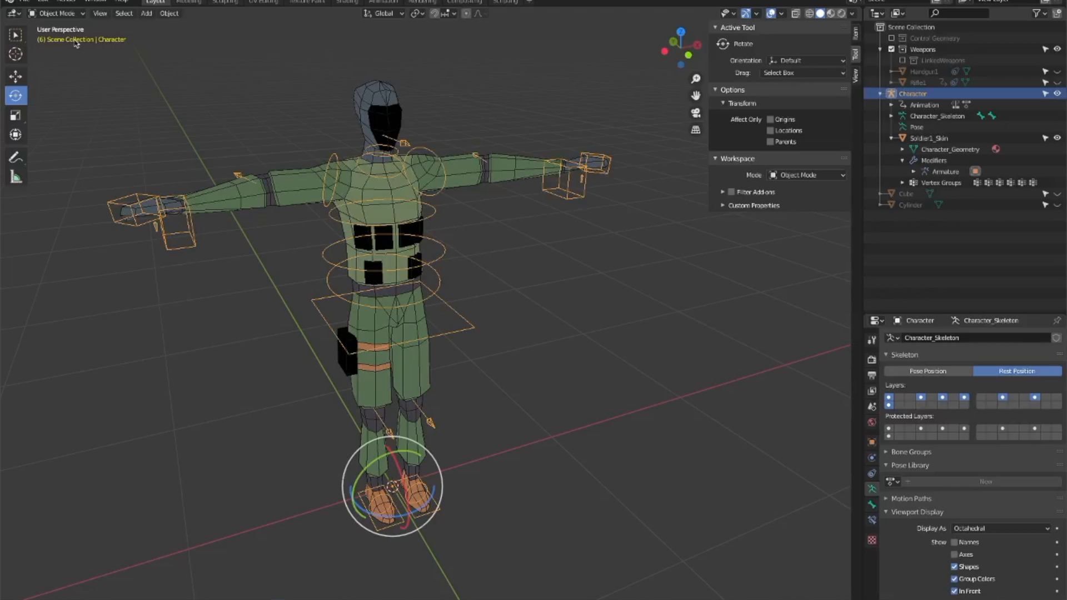
left_click(60, 14)
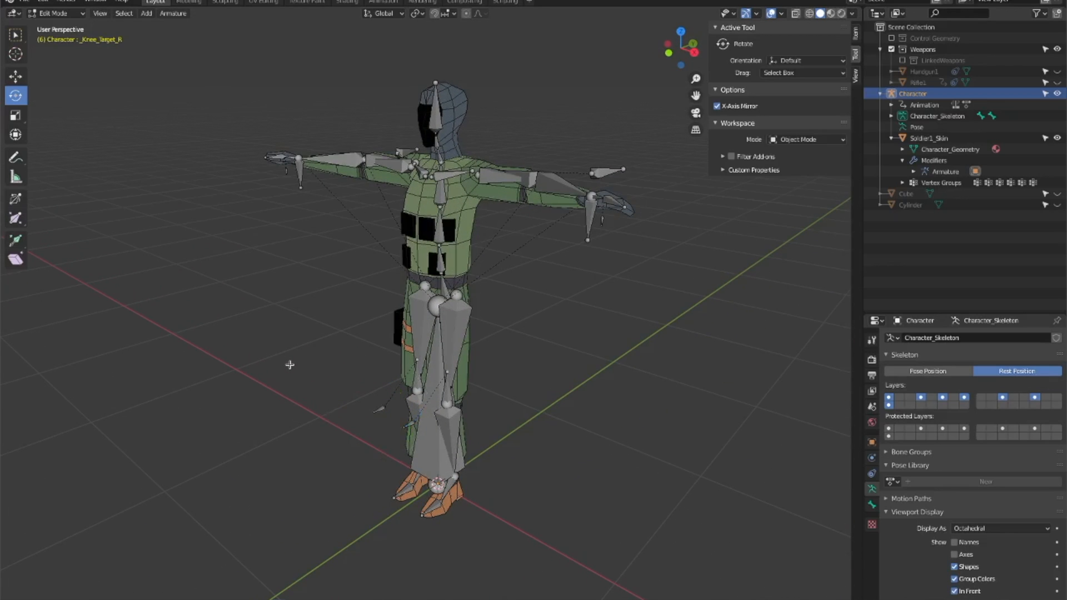
mouse_move(288, 365)
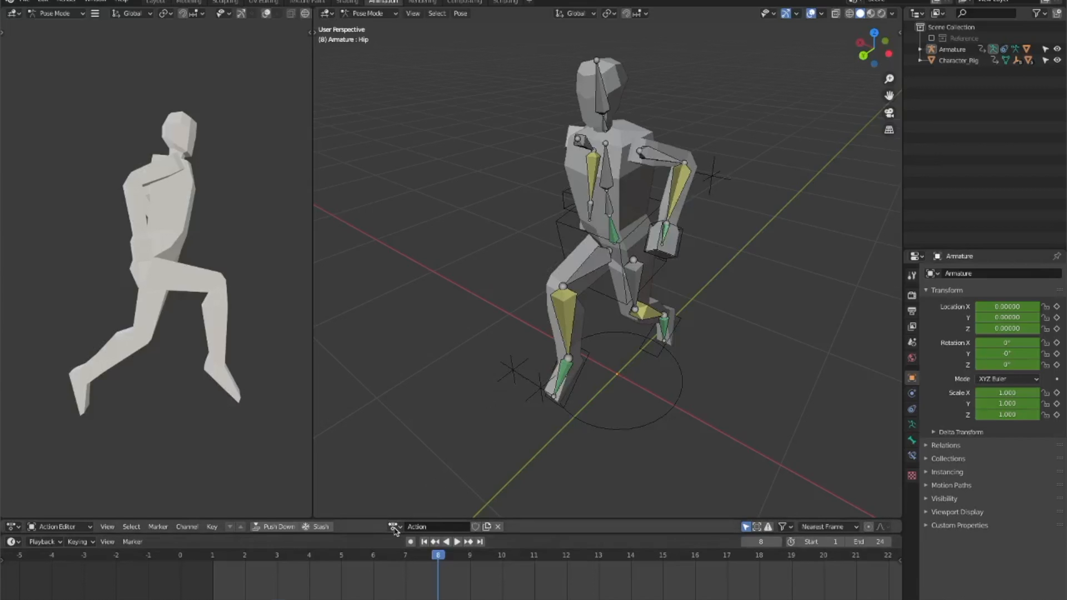
- Assign the Run action to the mannequin armature in the Action Editor
left_click(391, 527)
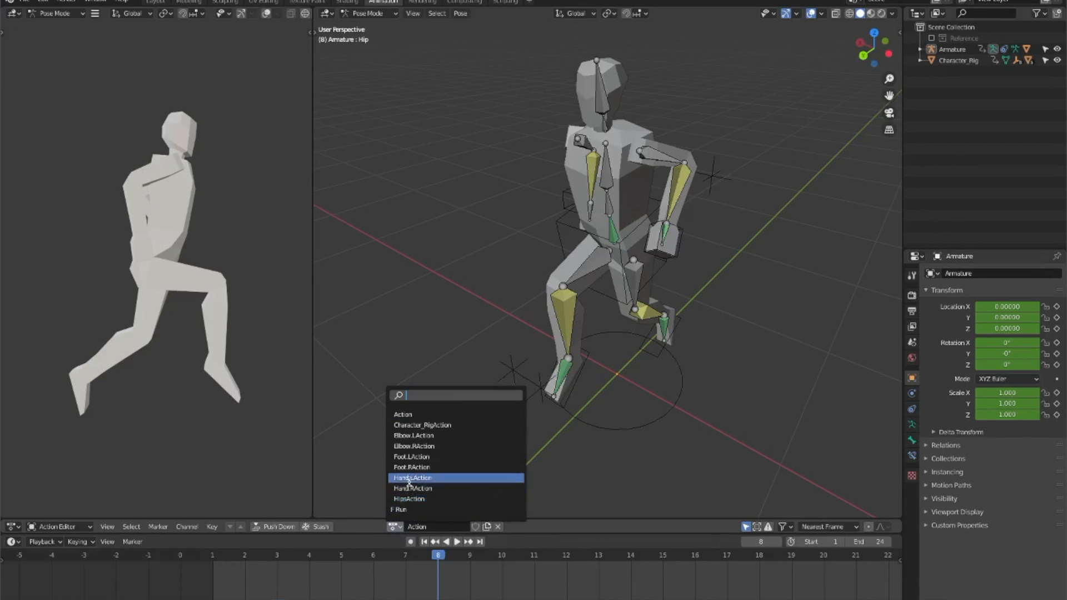
mouse_move(402, 520)
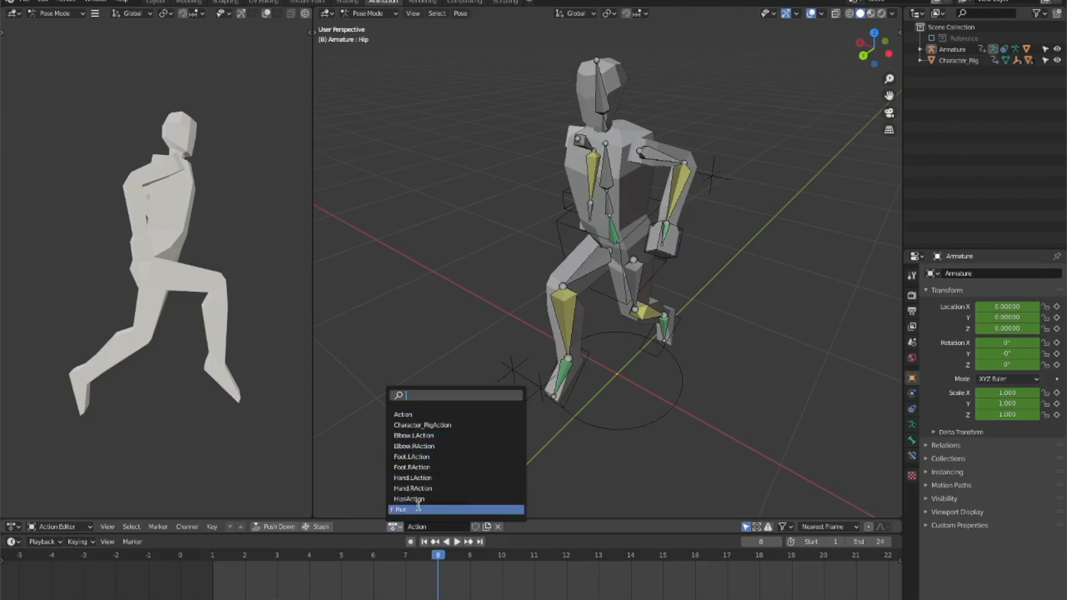
left_click(407, 499)
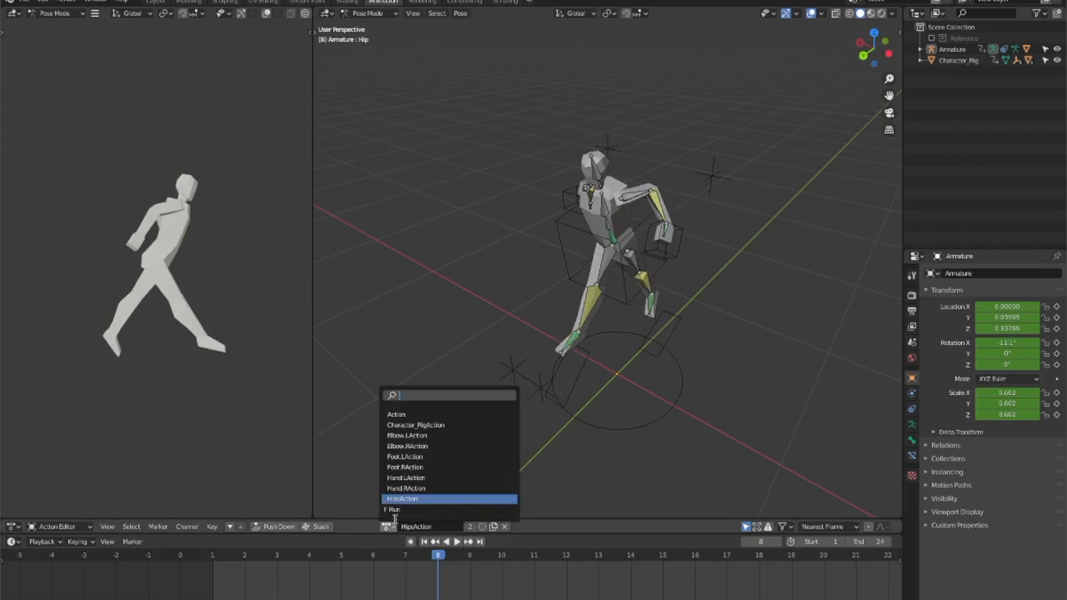
left_click(405, 457)
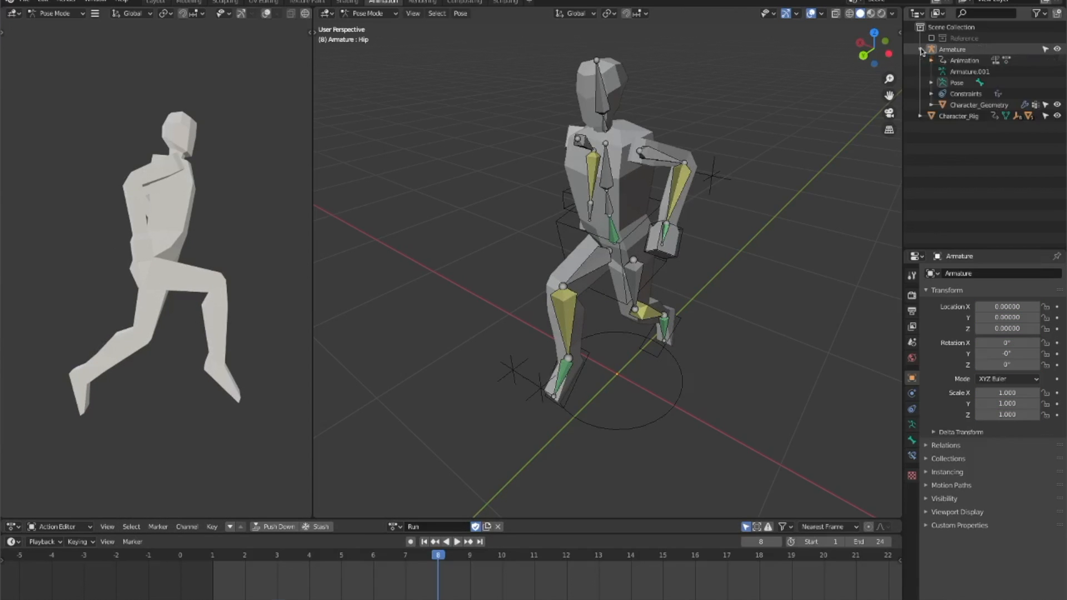
- Expand the Armature and Character_Rig animation data in the Outliner, selecting Character_RigAction
left_click(936, 60)
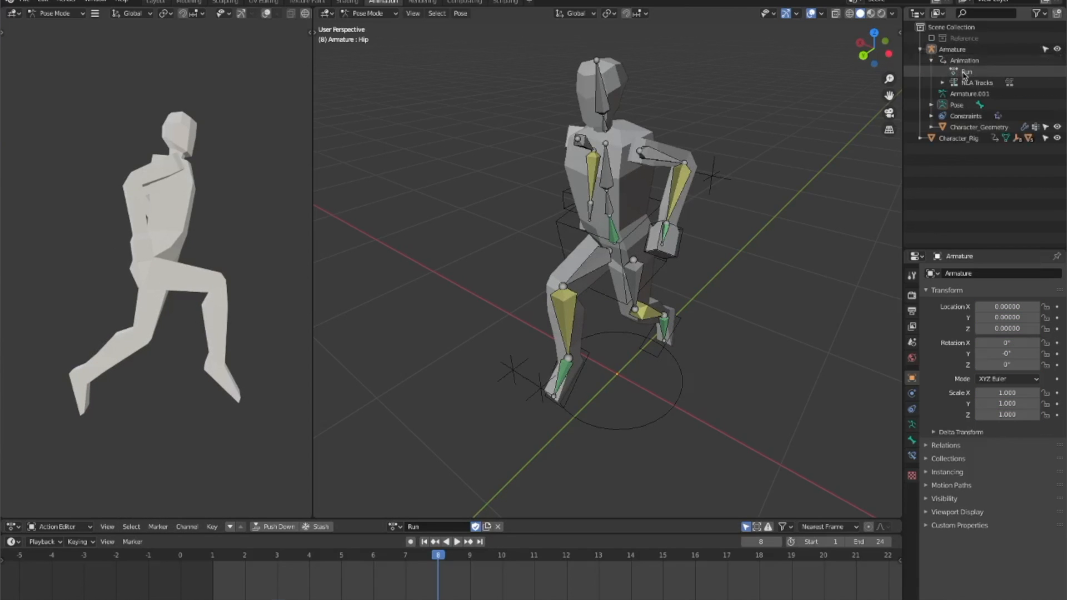
left_click(921, 138)
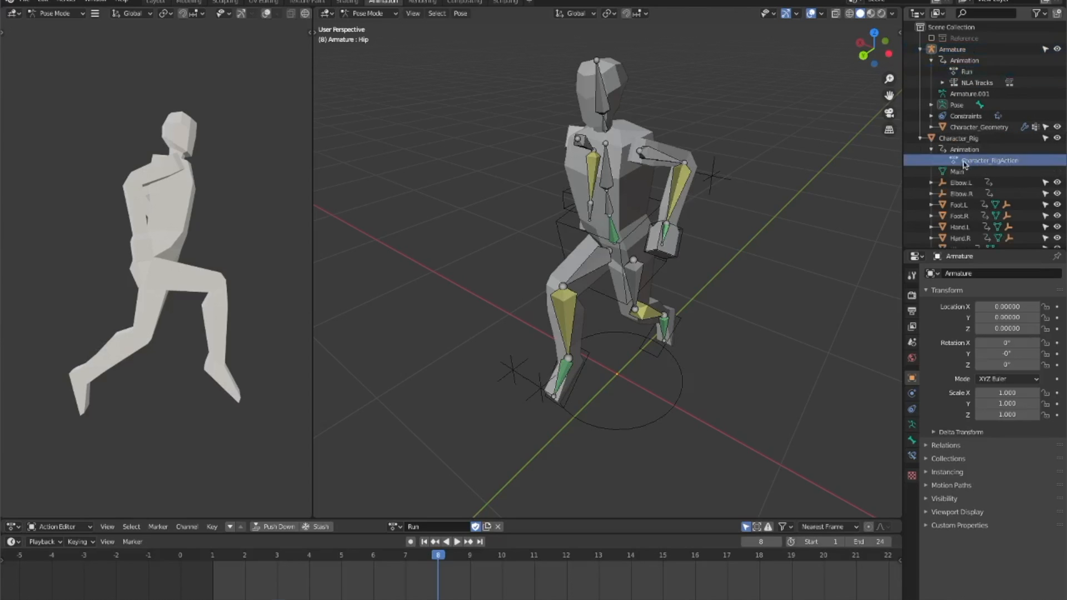
left_click(463, 542)
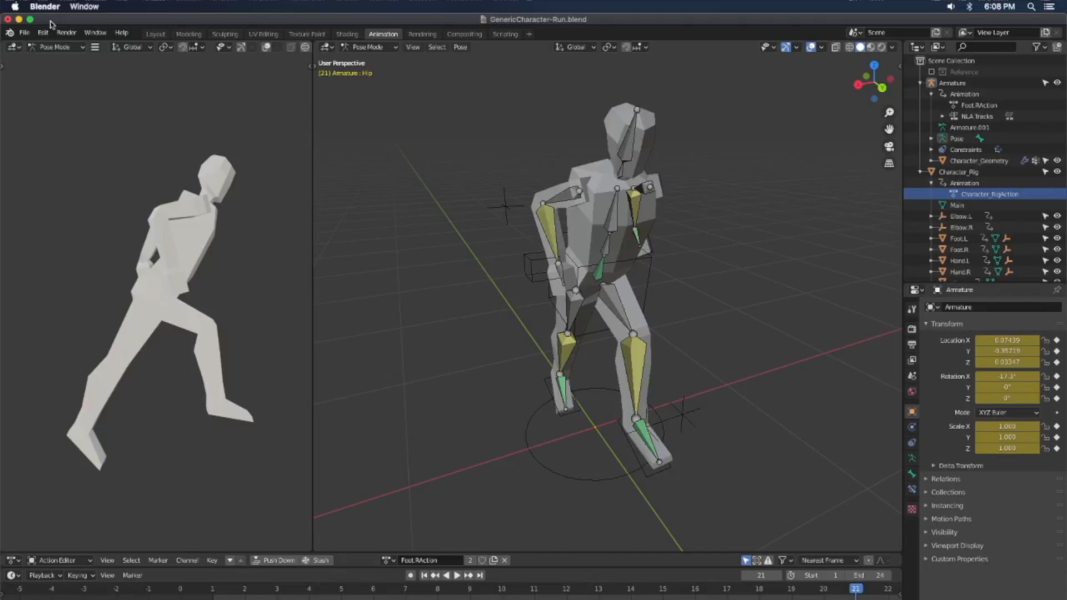
- Open GenericCharacter.blend, discarding unsaved changes to the run file
left_click(24, 32)
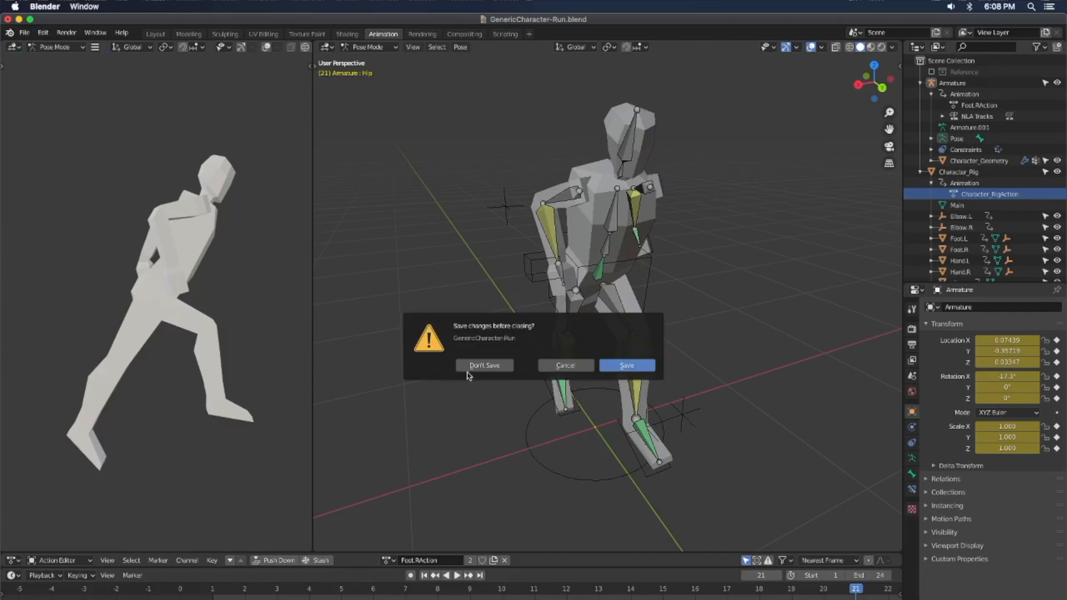
left_click(485, 366)
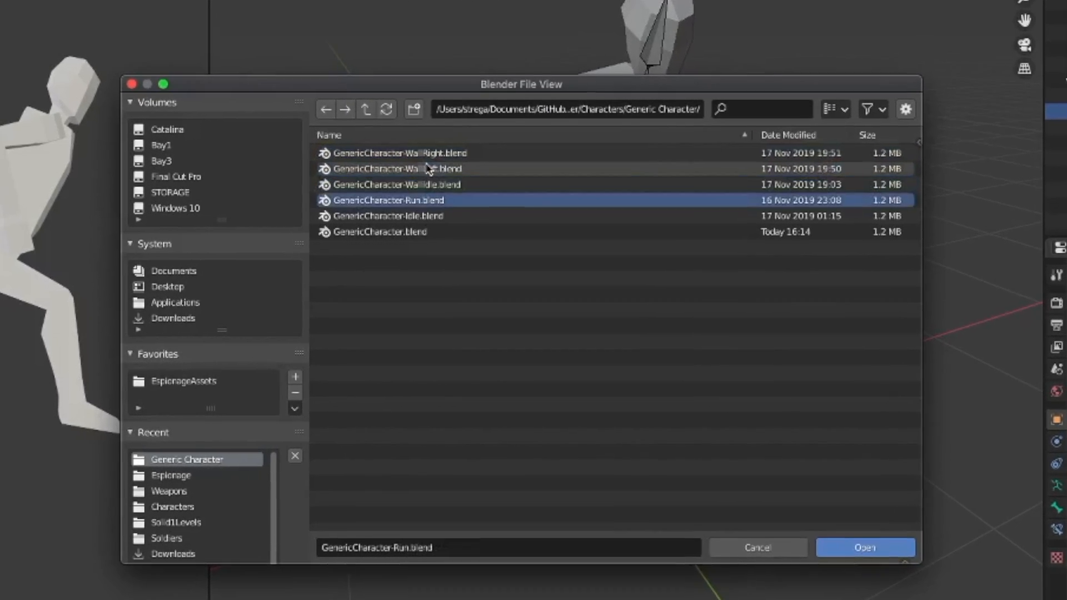
left_click(377, 232)
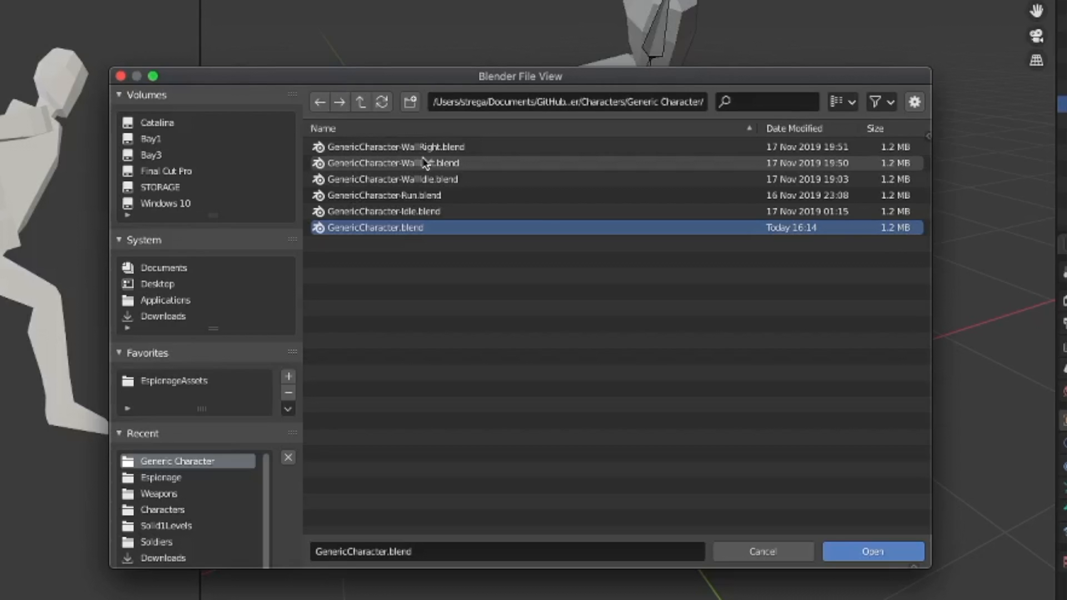
left_click(873, 552)
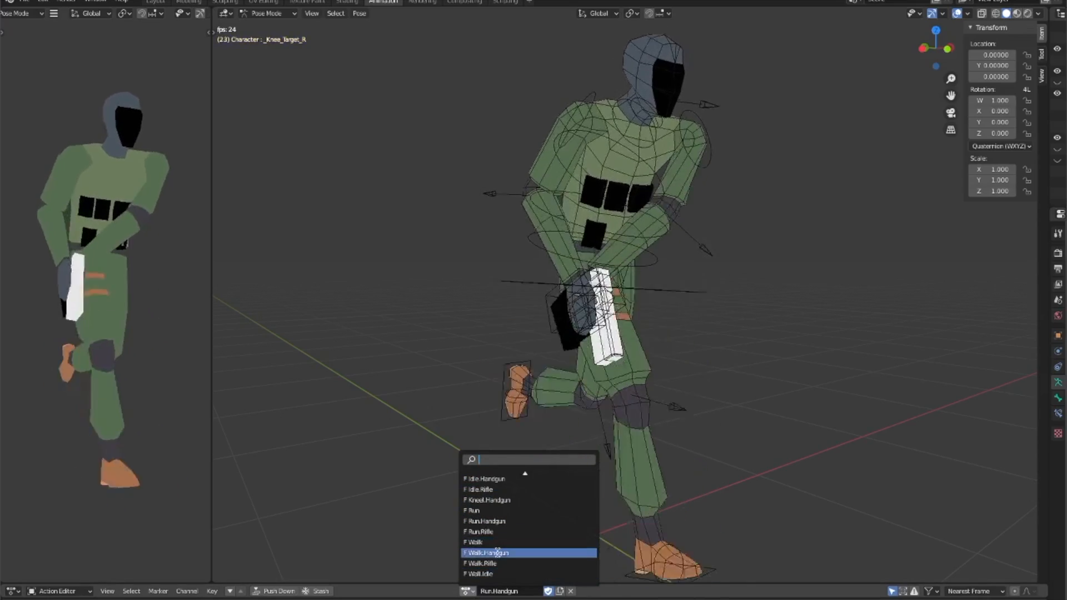
- Preview the Walk.Handgun action, then make Idle.Handgun the soldier's active action
left_click(494, 552)
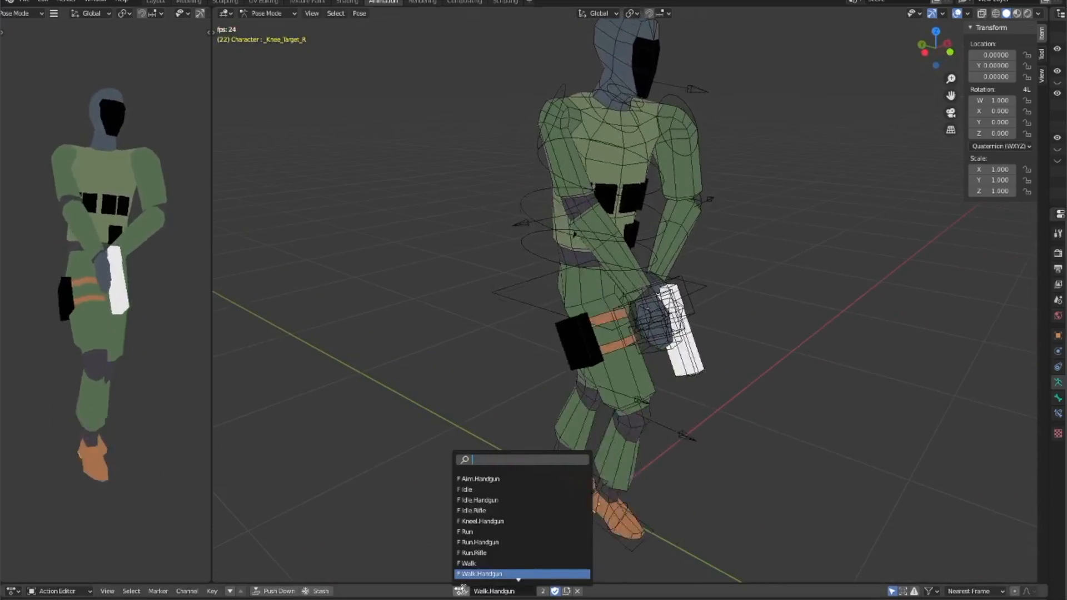
left_click(475, 522)
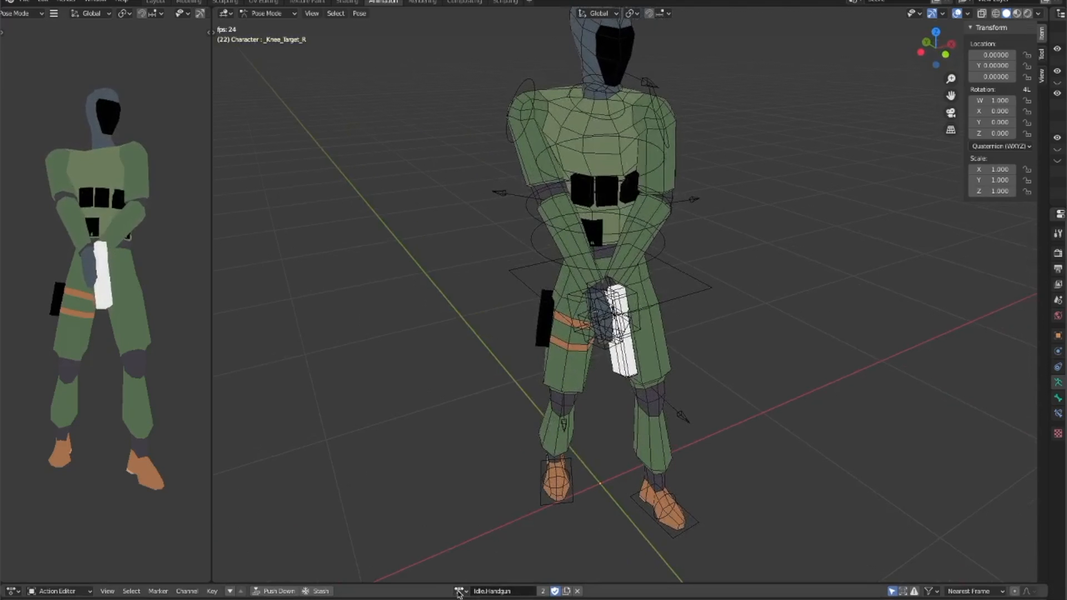
left_click(460, 591)
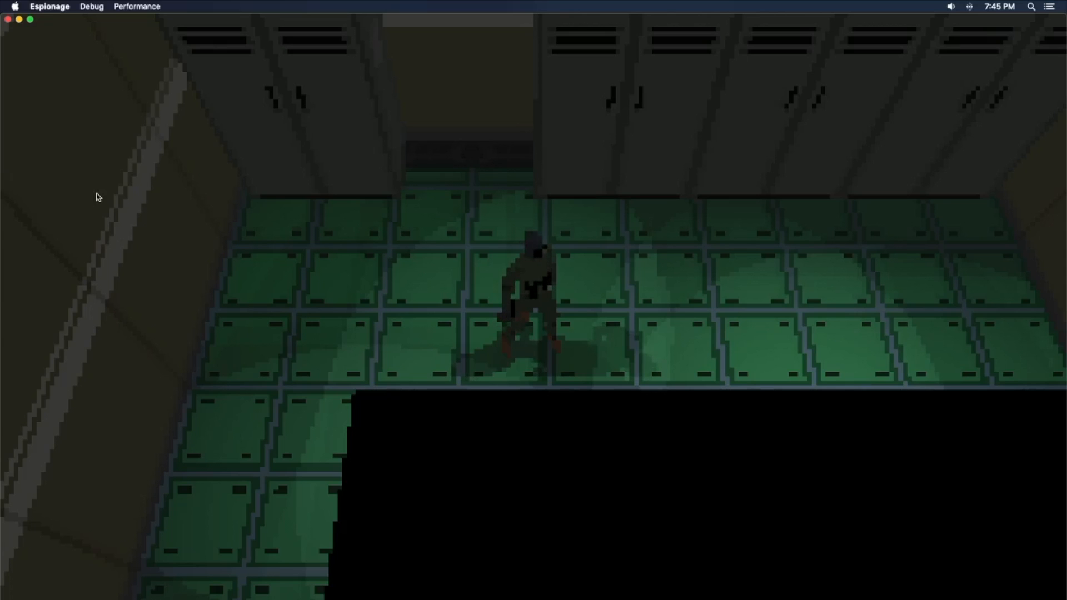
- Pick an item from the Espionage Debug menu
left_click(92, 6)
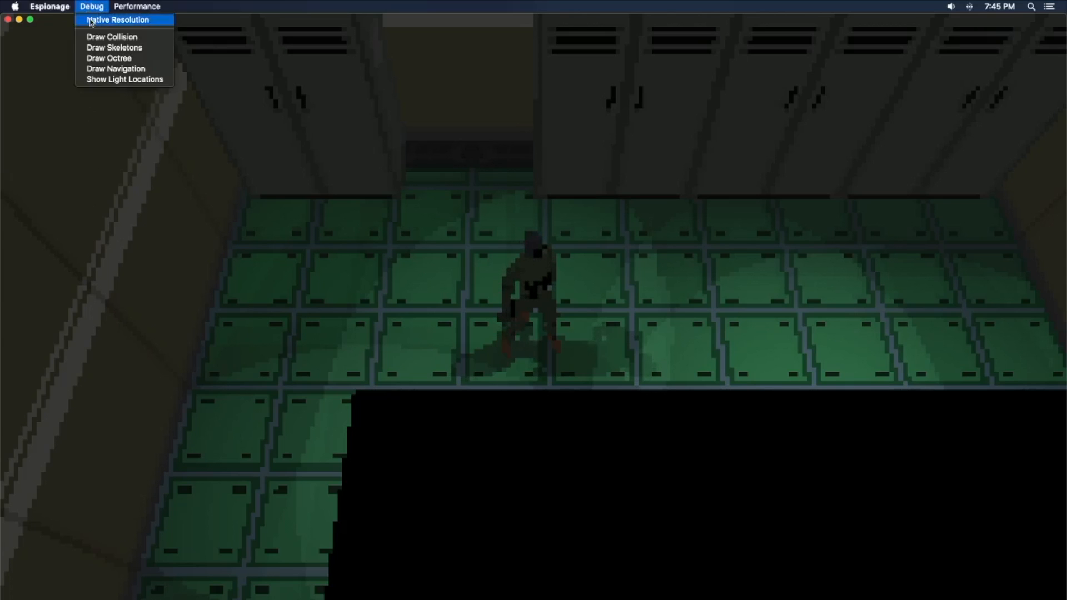
left_click(126, 79)
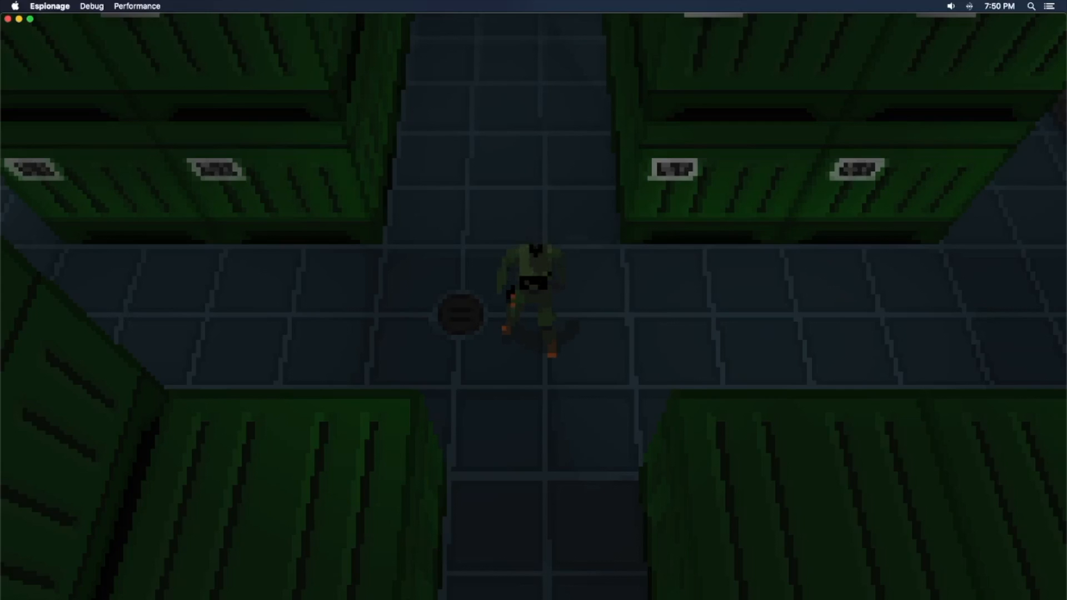
- Enable Native Resolution and Draw Navigation from the Debug menu
left_click(92, 7)
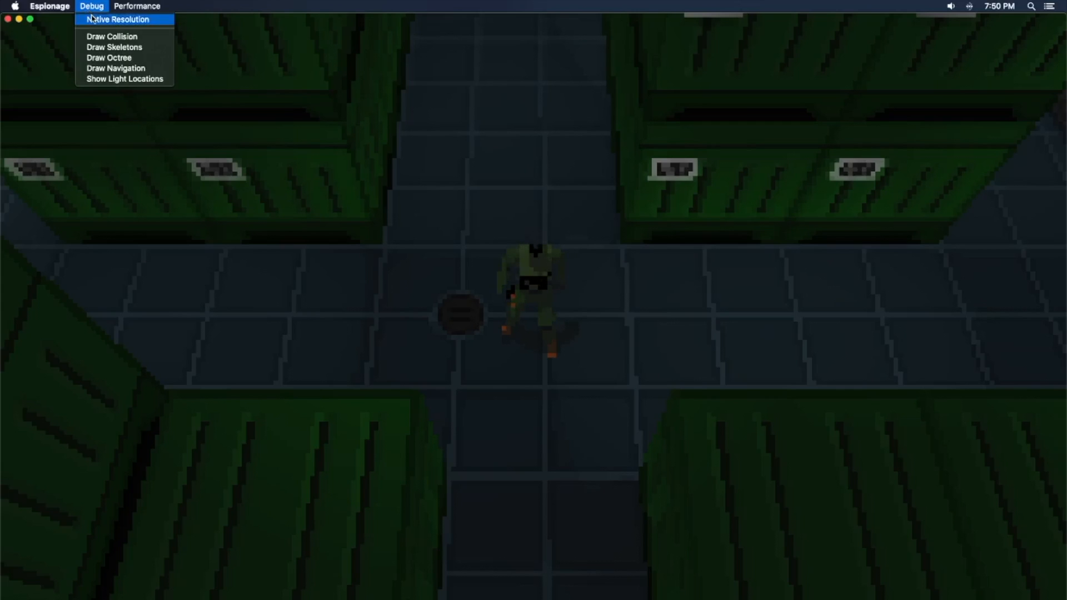
left_click(116, 19)
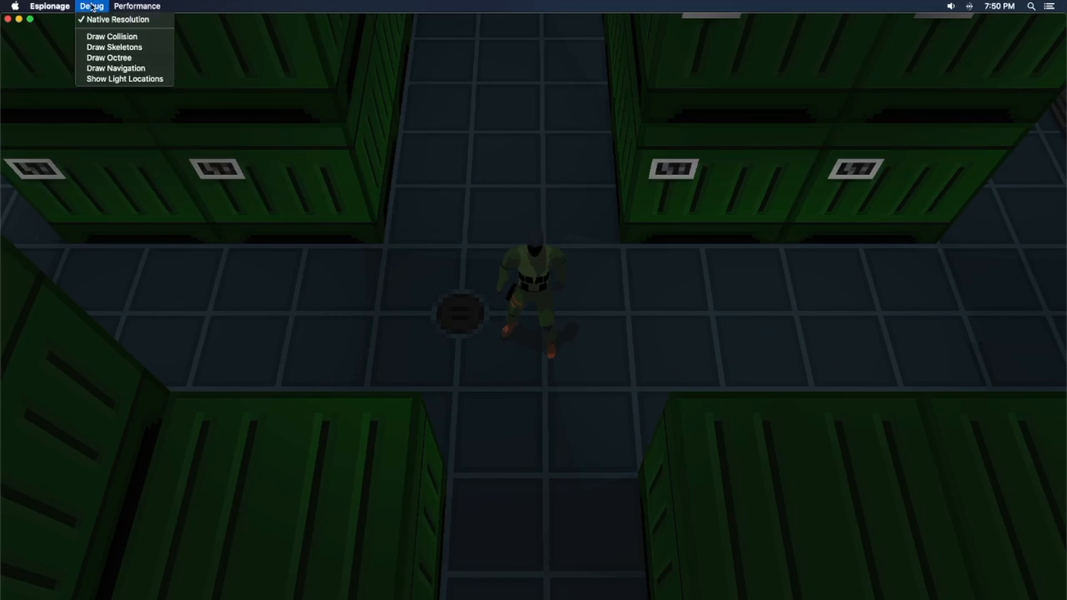
mouse_move(116, 68)
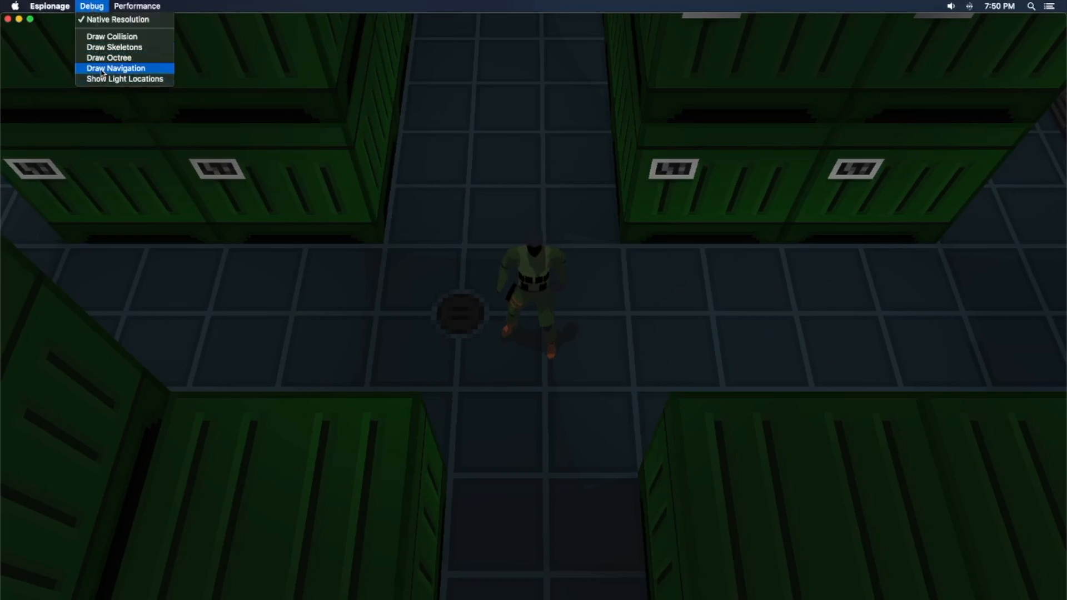
left_click(115, 68)
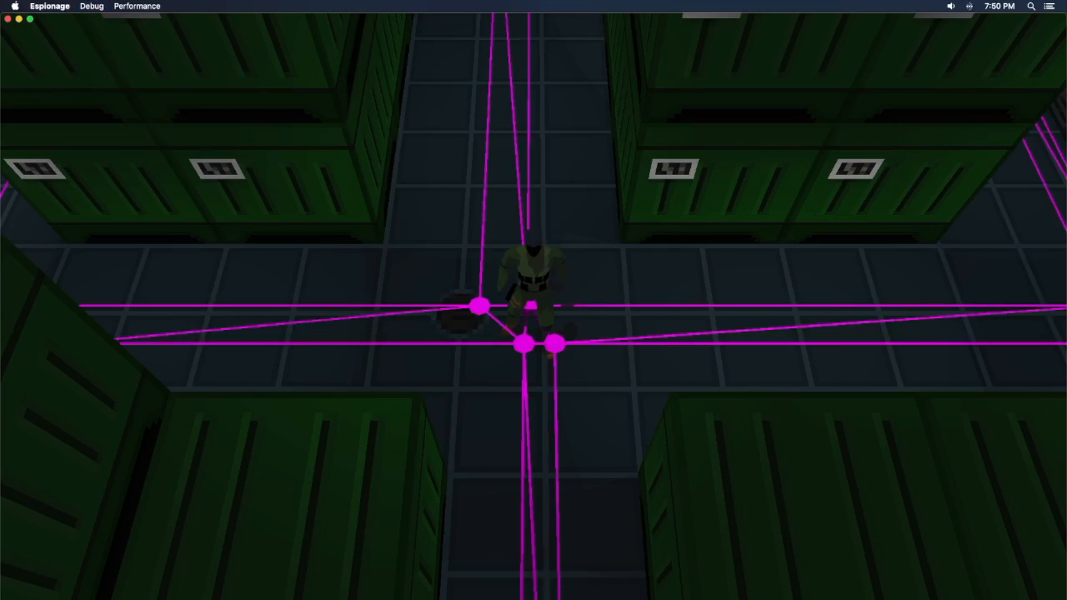